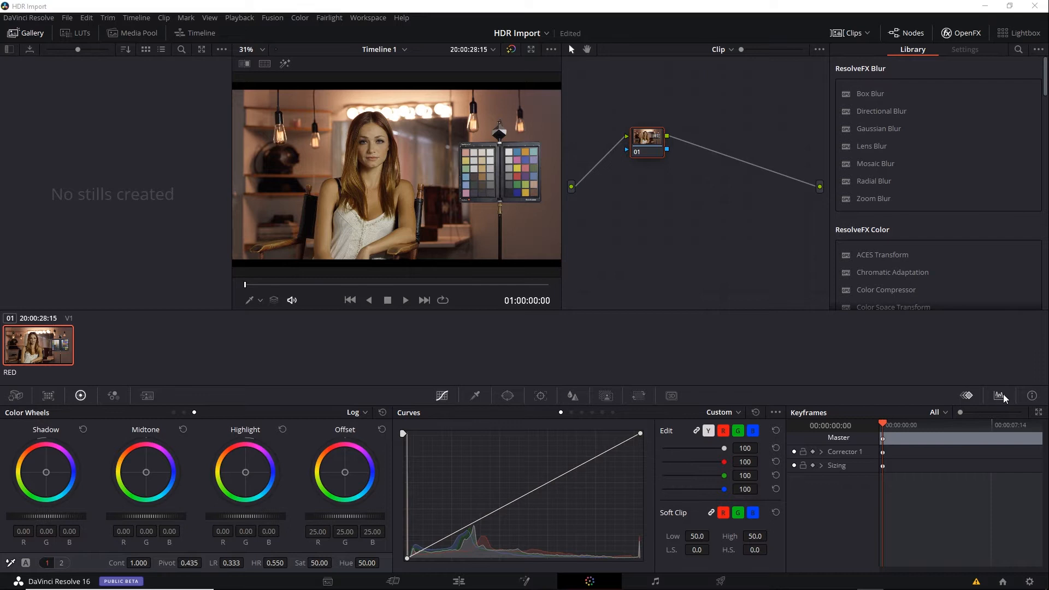
Step: Show the video scopes on the Color page and list the available scope types
click(998, 396)
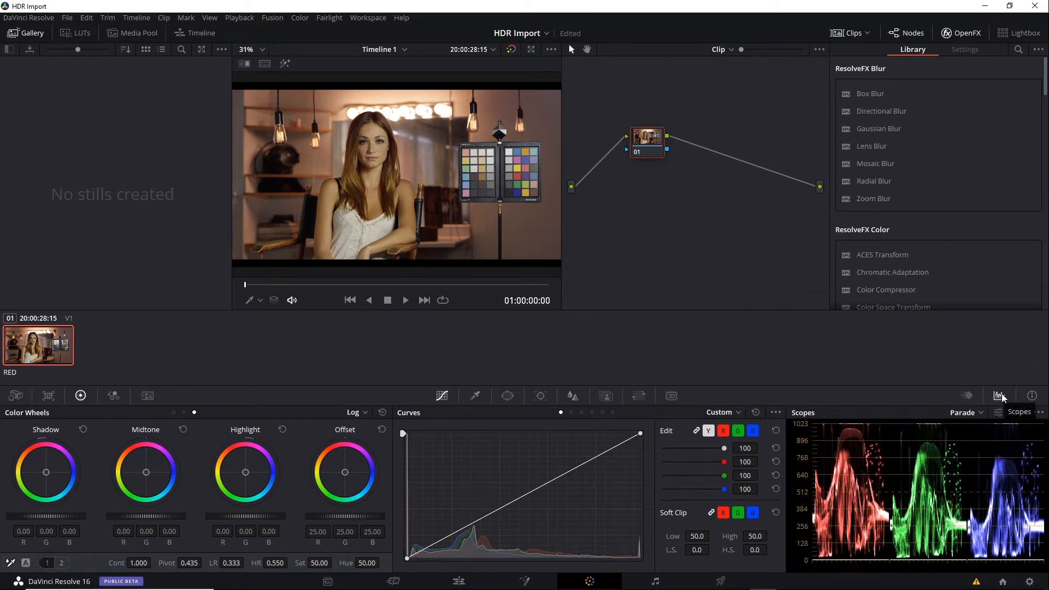
click(961, 412)
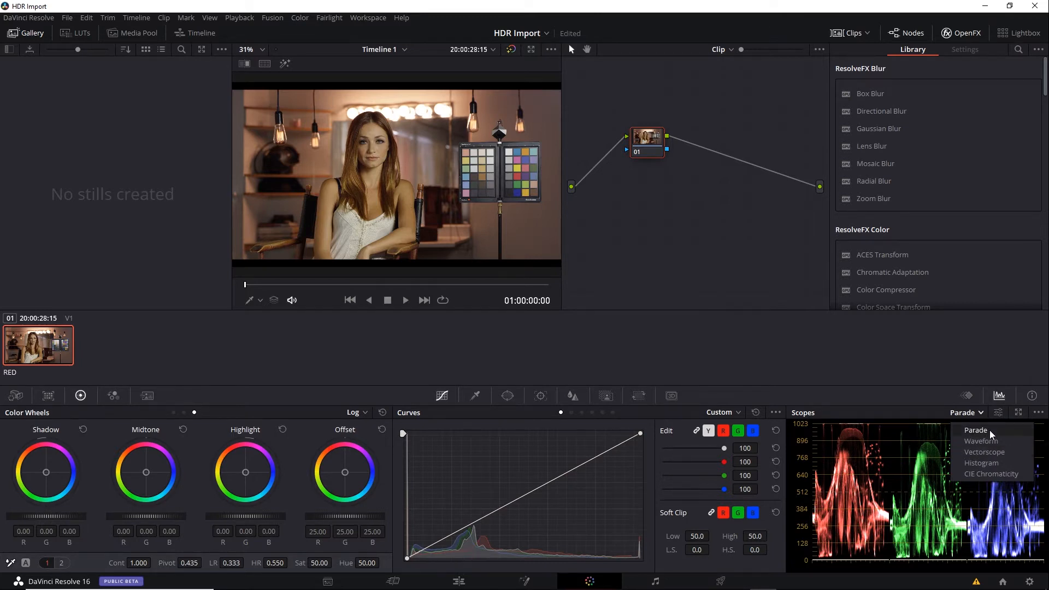
Step: Choose the RGB Parade scope and detach it into its own floating window
click(966, 412)
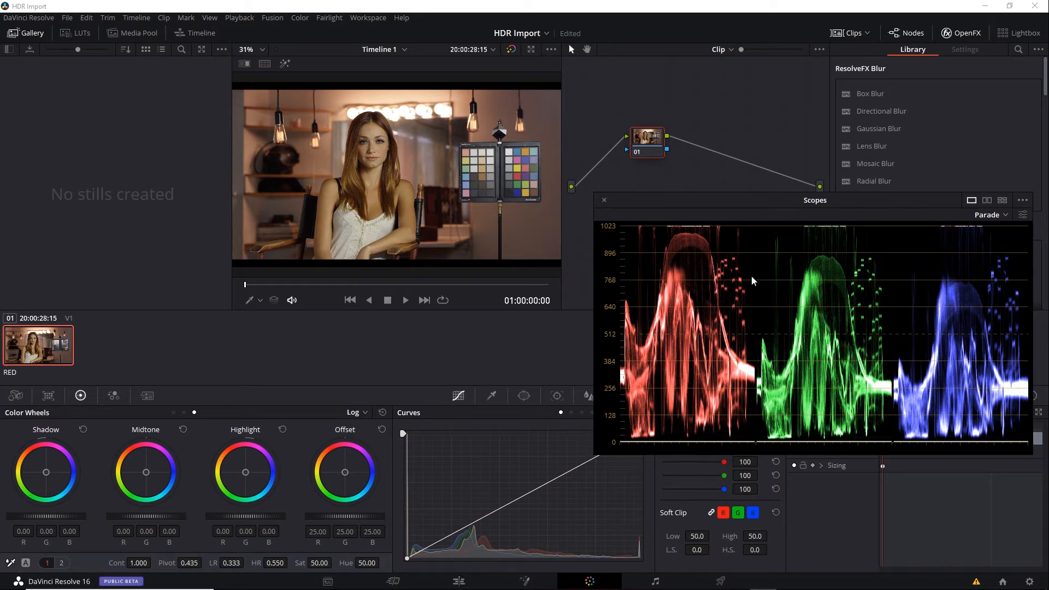
mouse_move(694, 270)
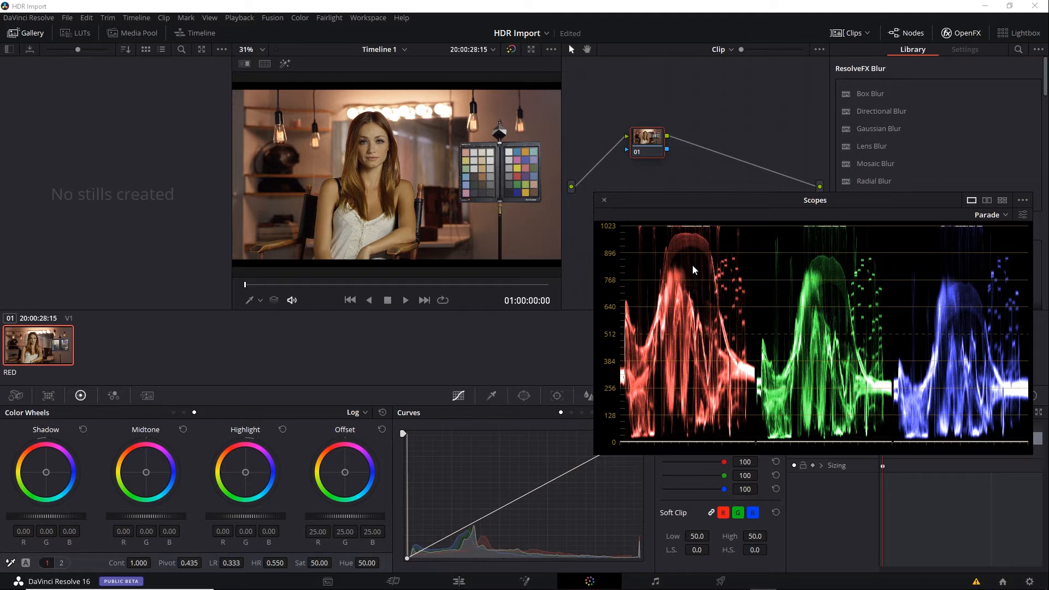
mouse_move(606, 394)
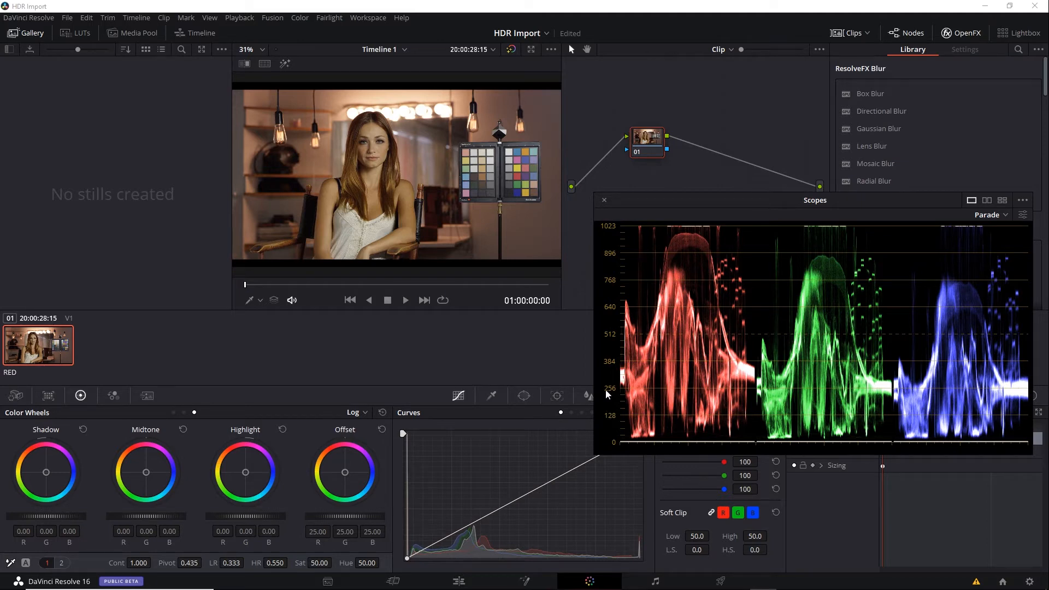
mouse_move(607, 242)
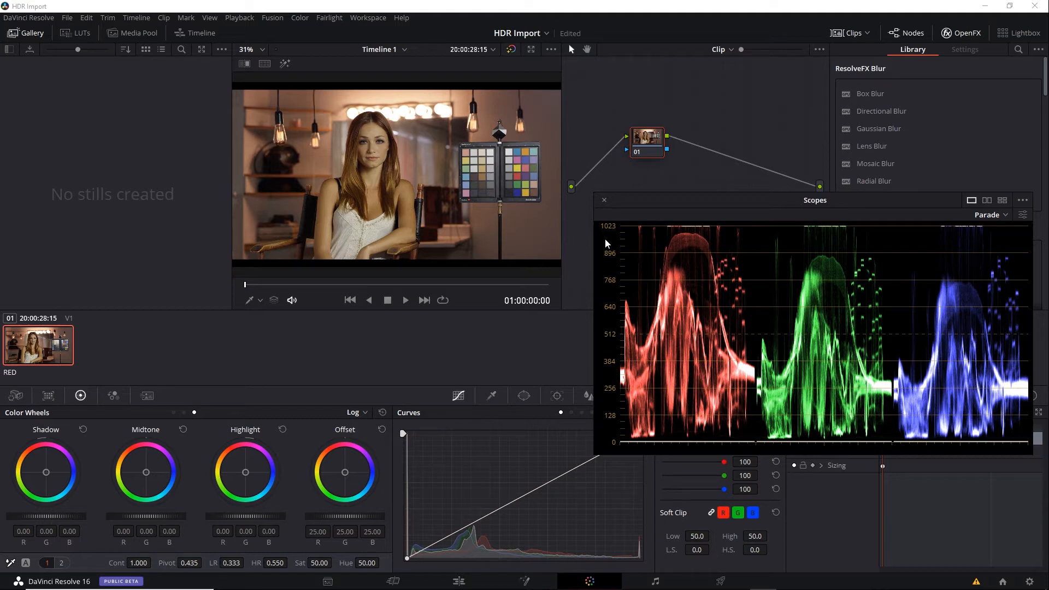
mouse_move(73, 103)
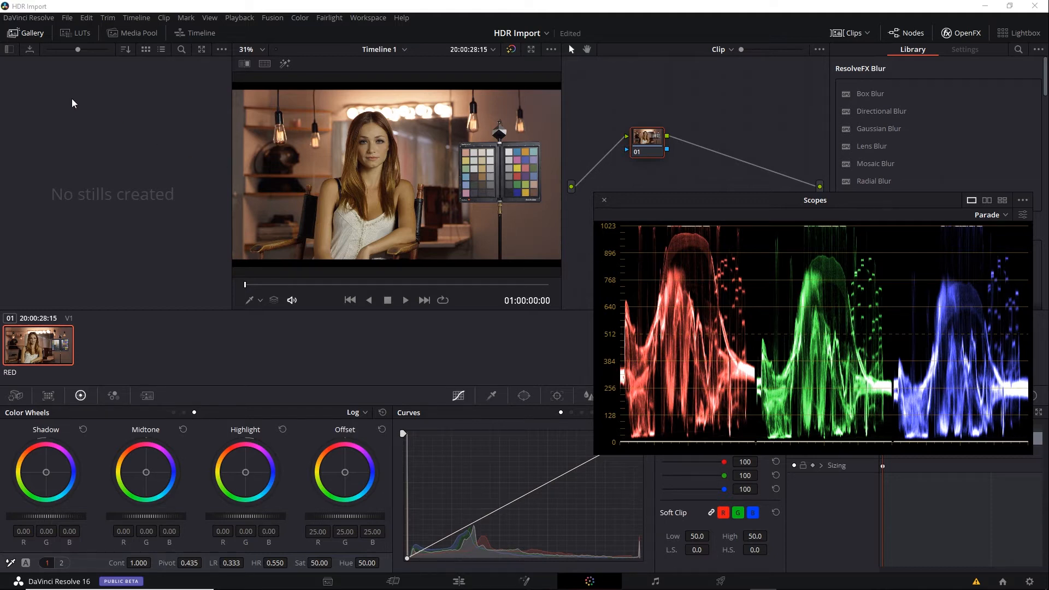
Step: In user Color preferences, enable HDR Scopes for ST.2084
click(28, 18)
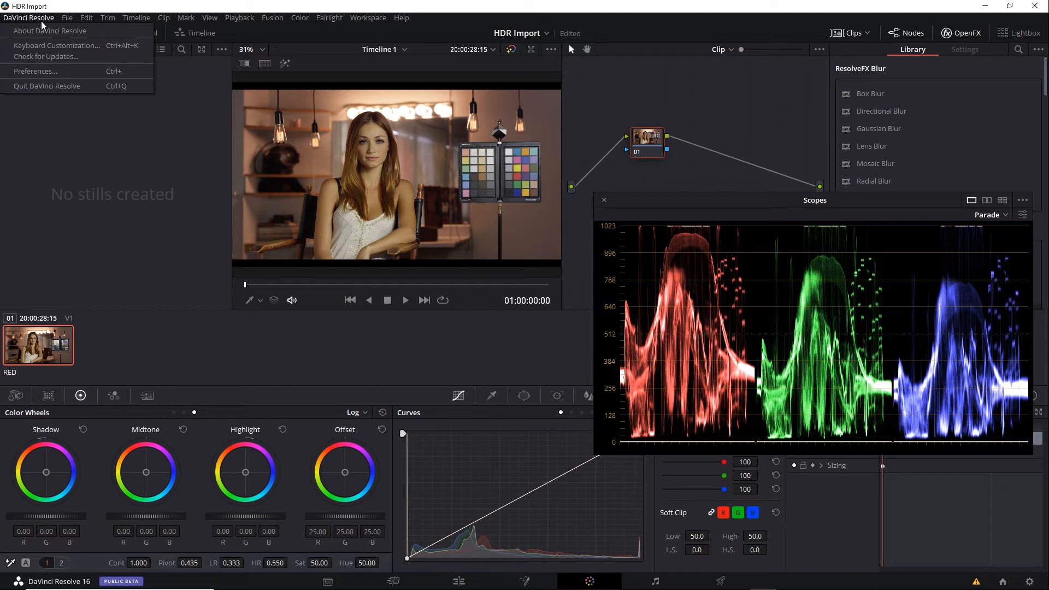
click(34, 71)
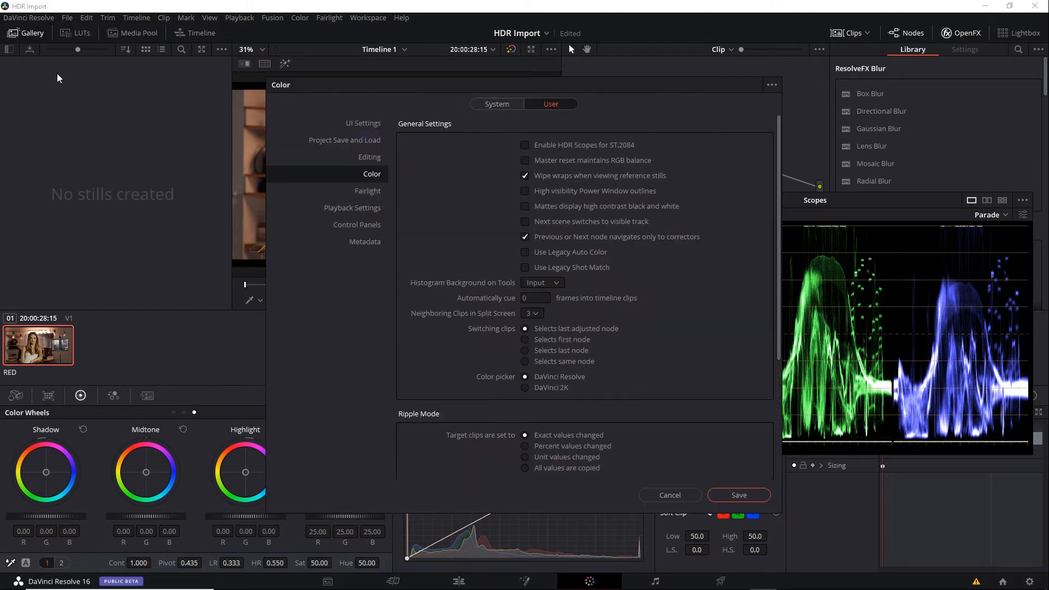
mouse_move(554, 111)
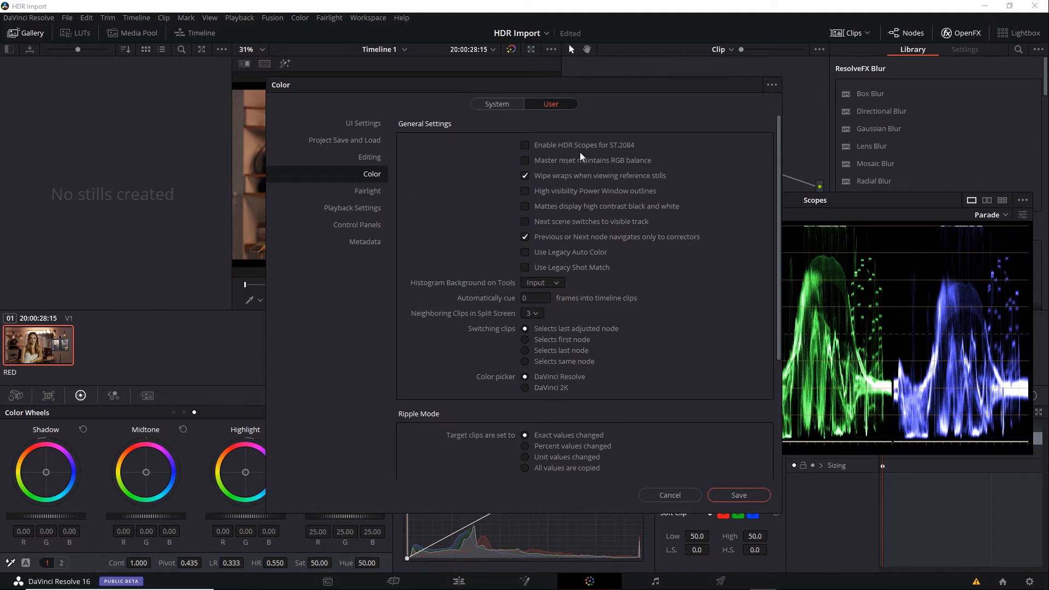
mouse_move(616, 159)
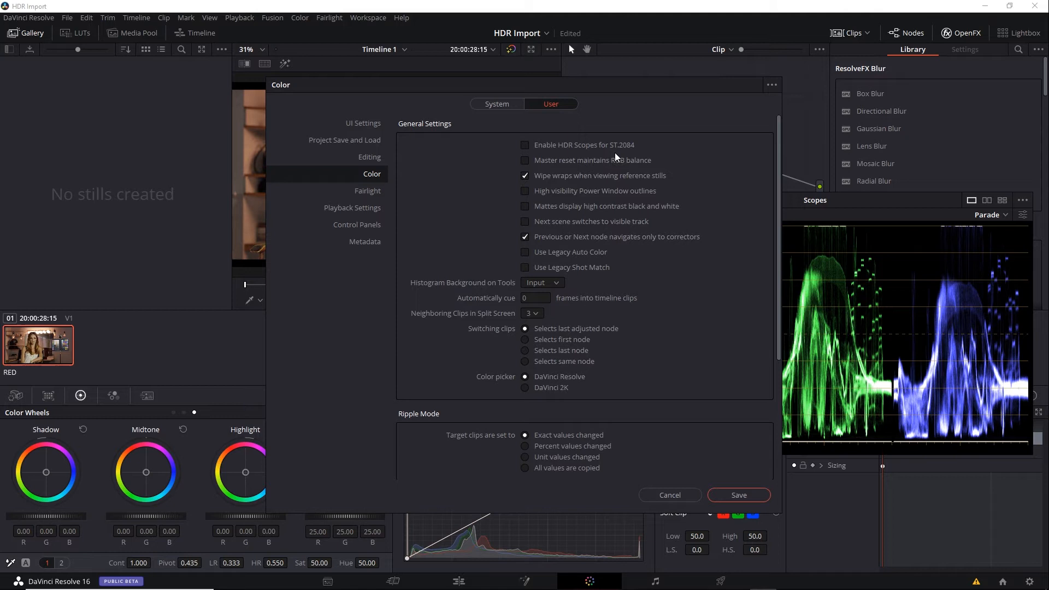
click(525, 144)
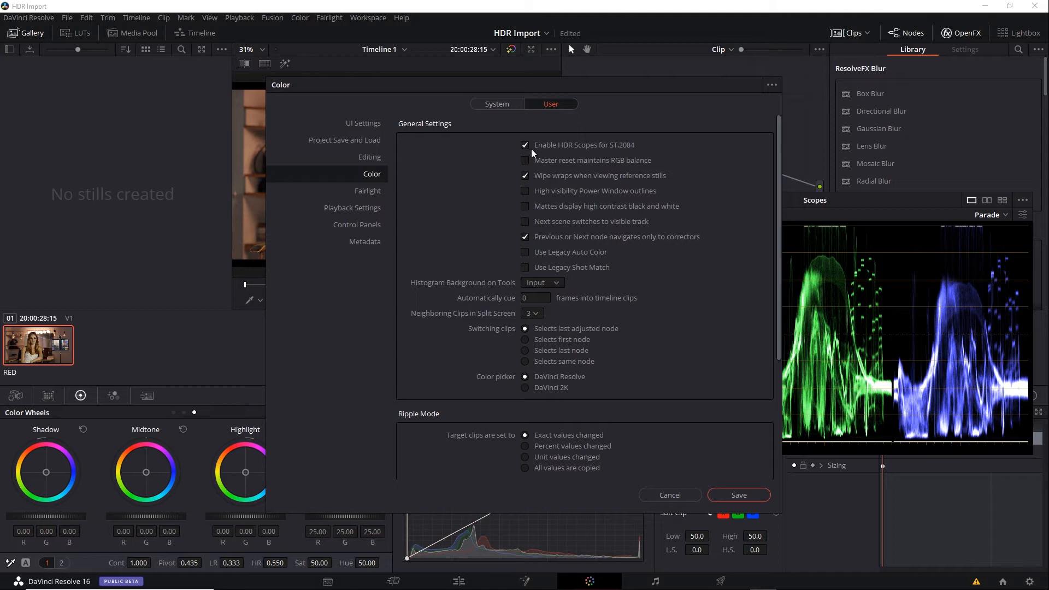
Step: Save the preferences so the Parade scope reads in nits up to 10,000
click(738, 495)
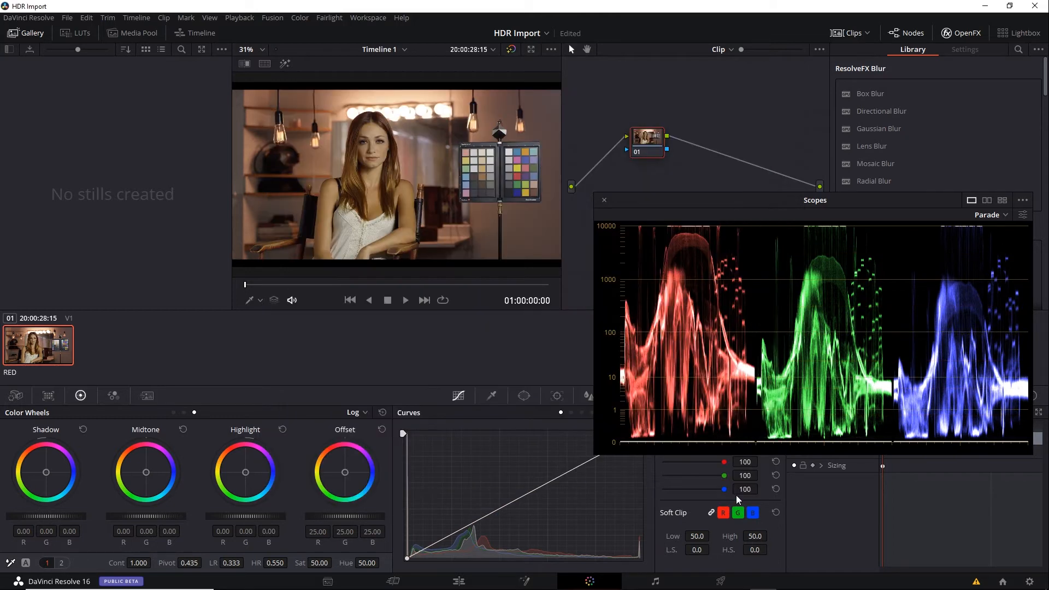
mouse_move(681, 353)
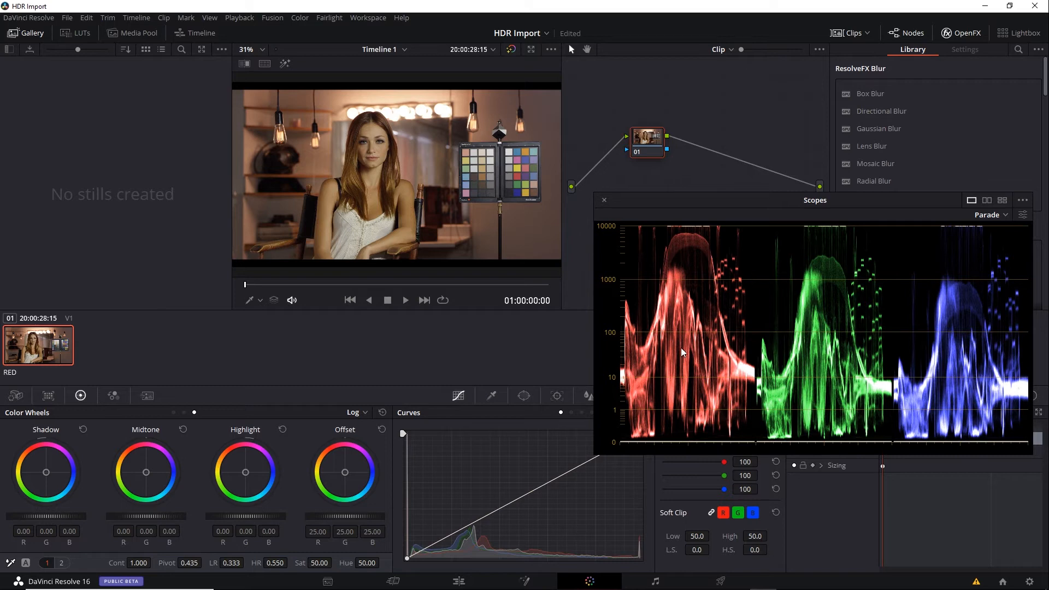
mouse_move(598, 421)
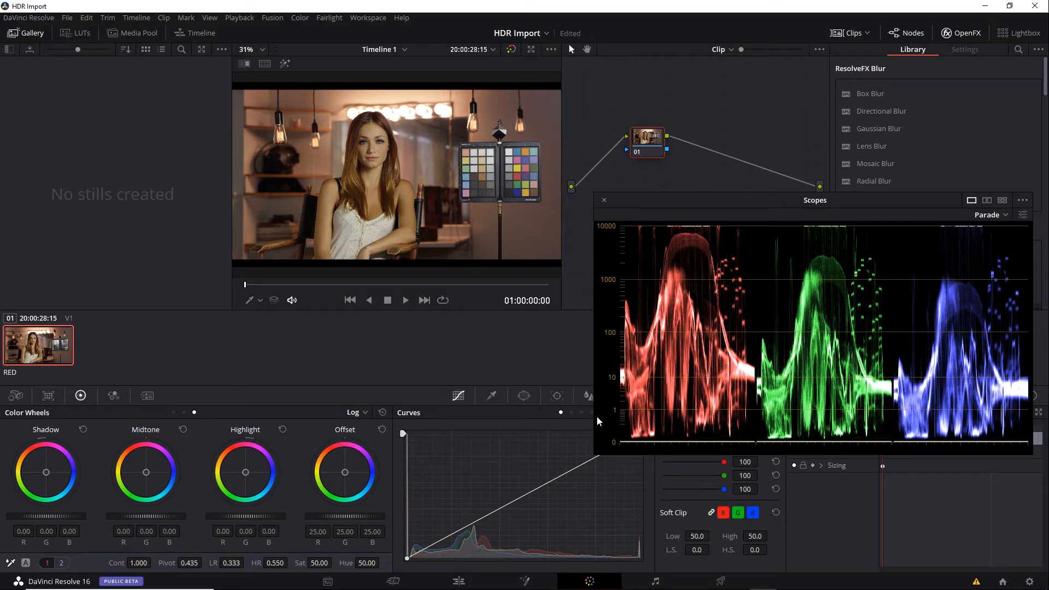
mouse_move(604, 267)
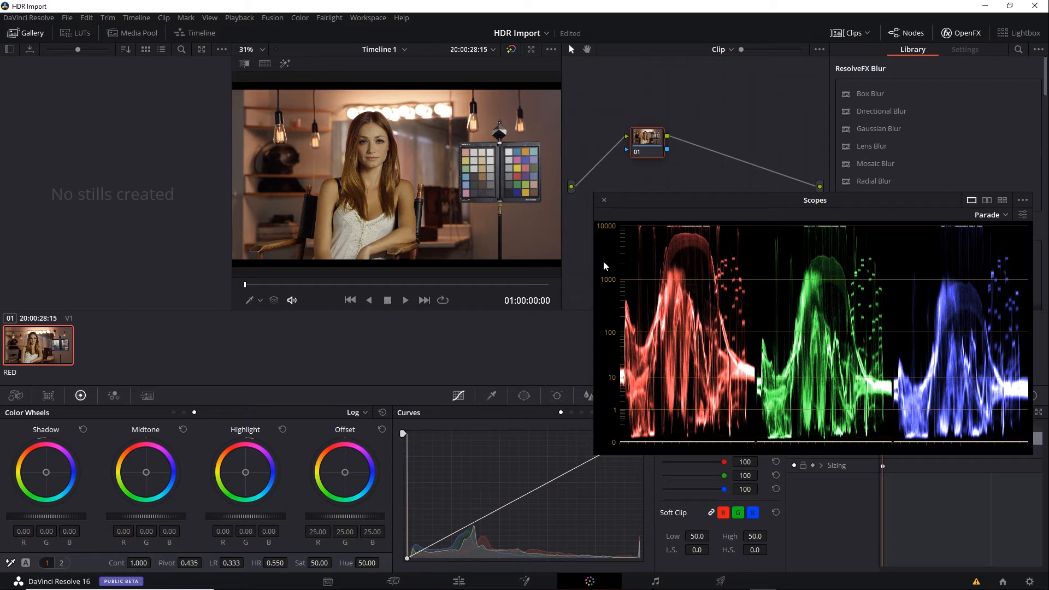
mouse_move(606, 239)
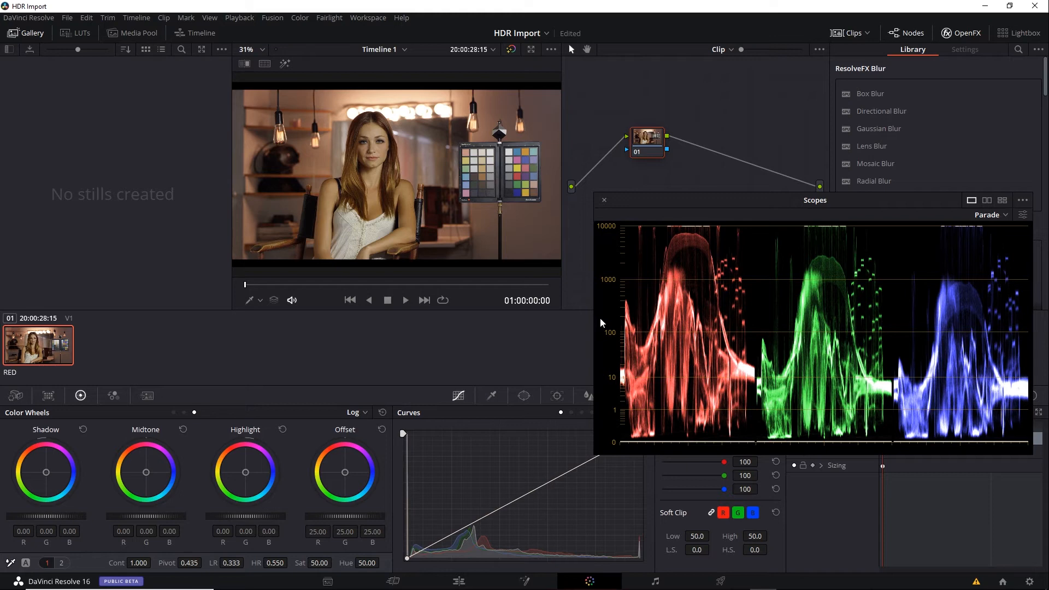
mouse_move(602, 296)
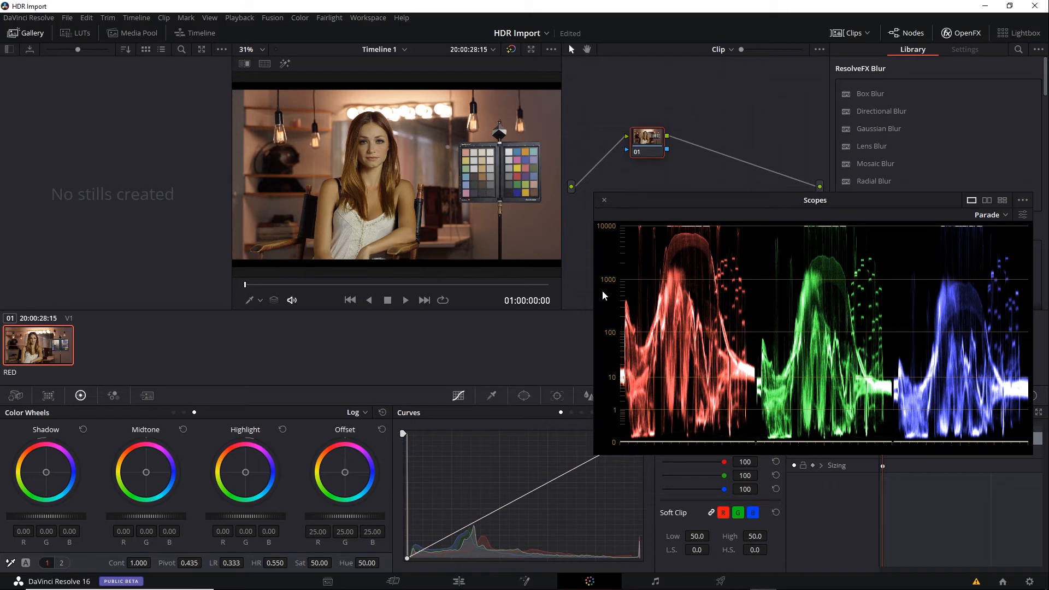
mouse_move(609, 240)
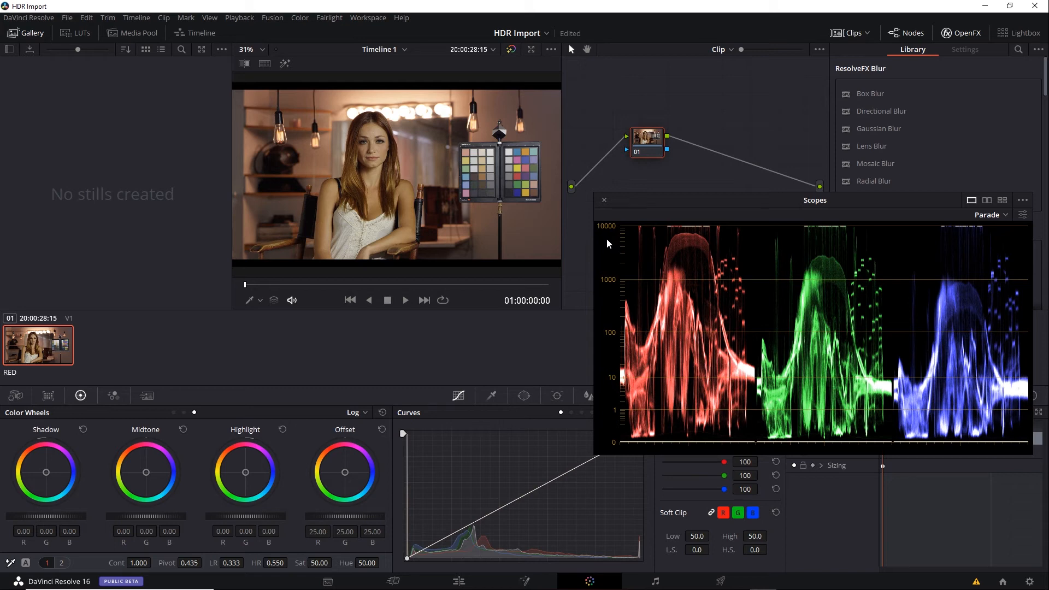
mouse_move(615, 252)
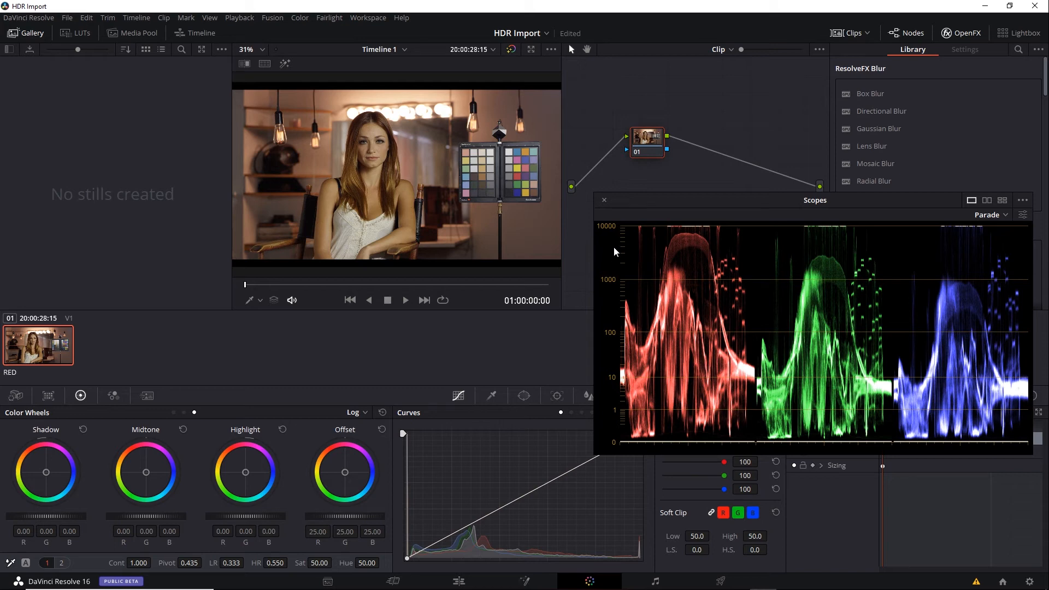
mouse_move(615, 234)
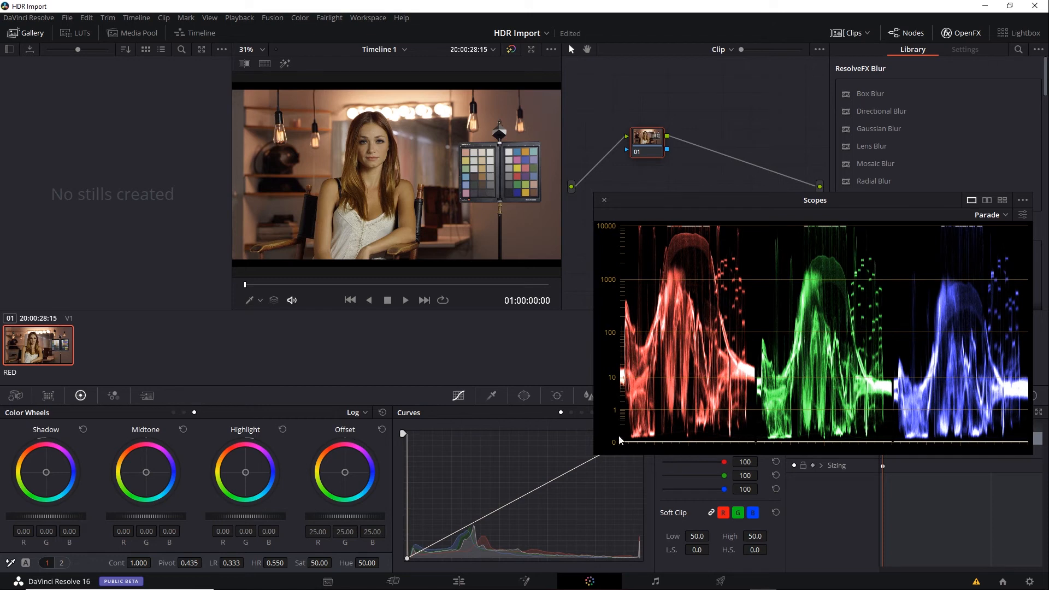
mouse_move(610, 258)
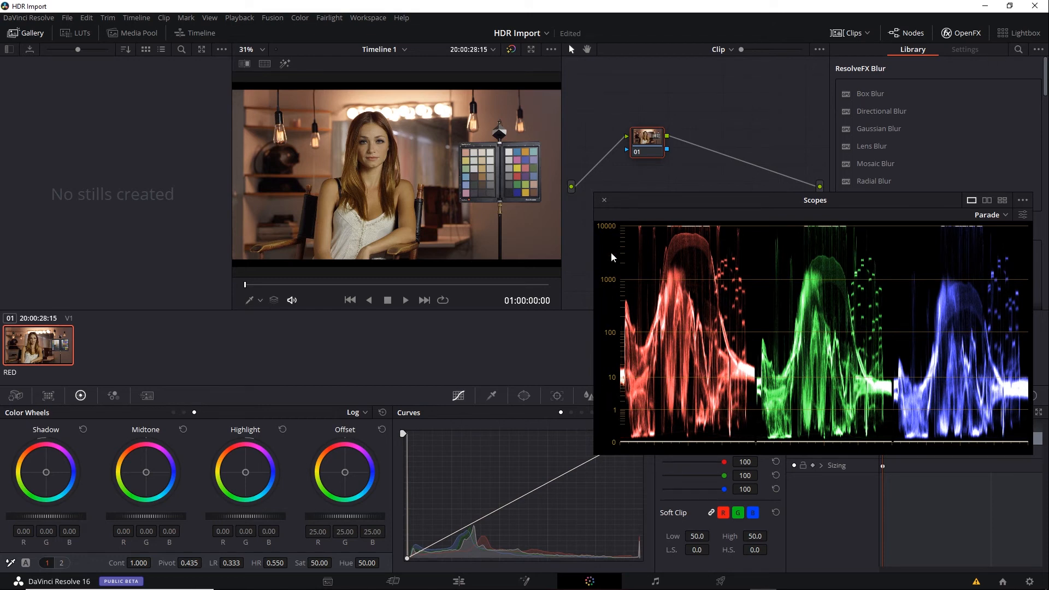